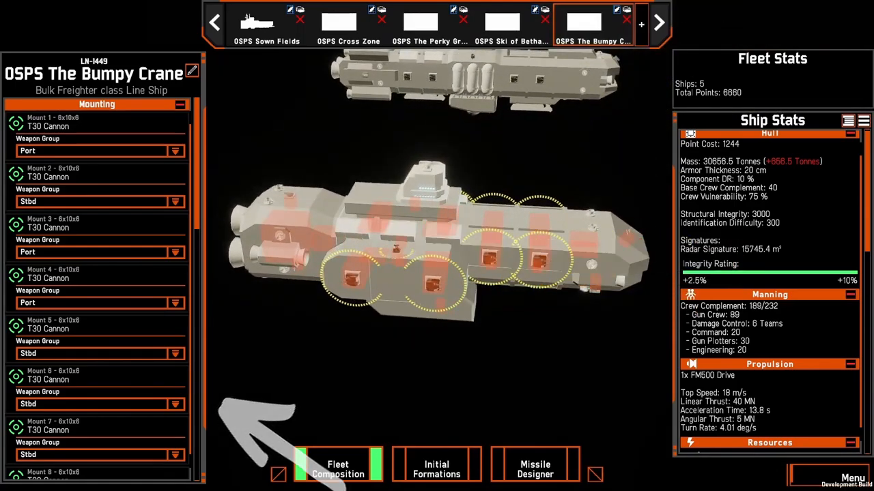
# Step: Fit a fourth Container Bank Launcher onto Noble Audit's mount 4, reaching 7125 points
pyautogui.click(511, 25)
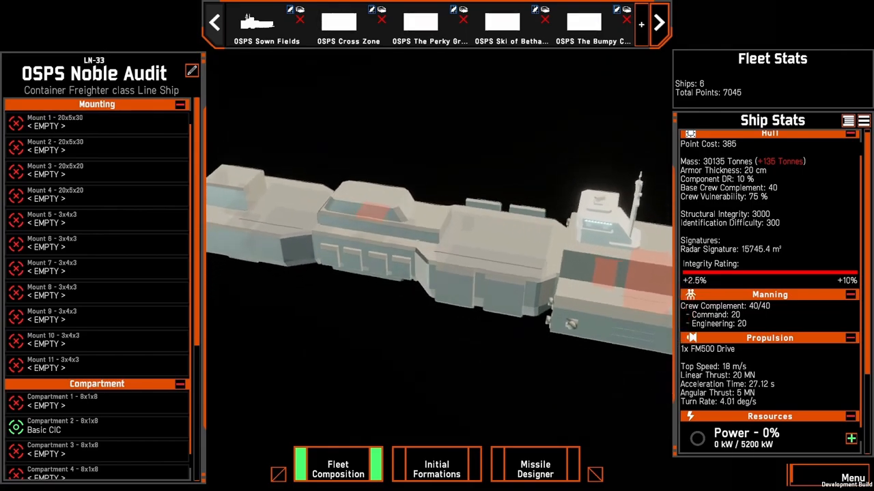
pyautogui.moveTo(491, 246)
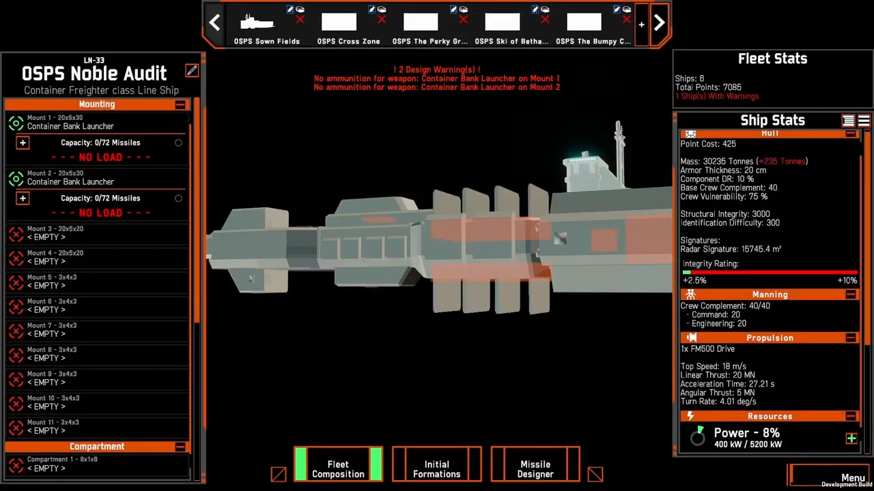
pyautogui.click(96, 238)
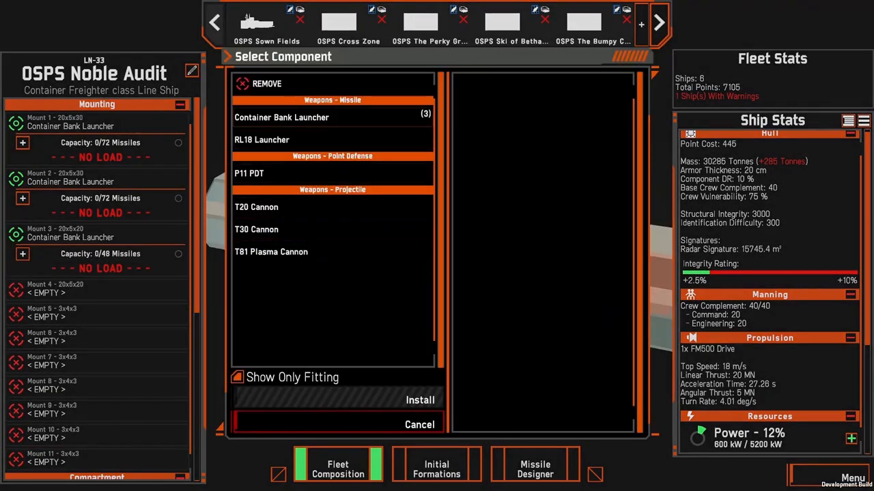
pyautogui.click(421, 400)
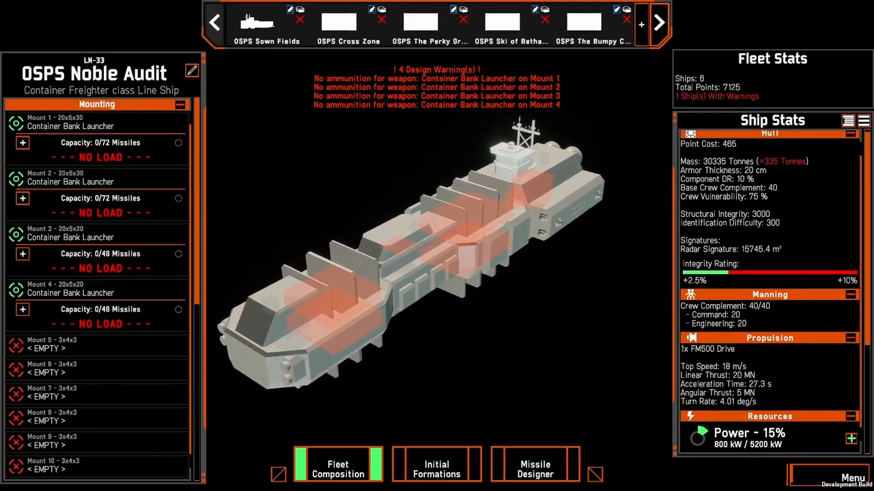
# Step: Start a CM-400 Container missile design in the Missile Designer
pyautogui.click(536, 470)
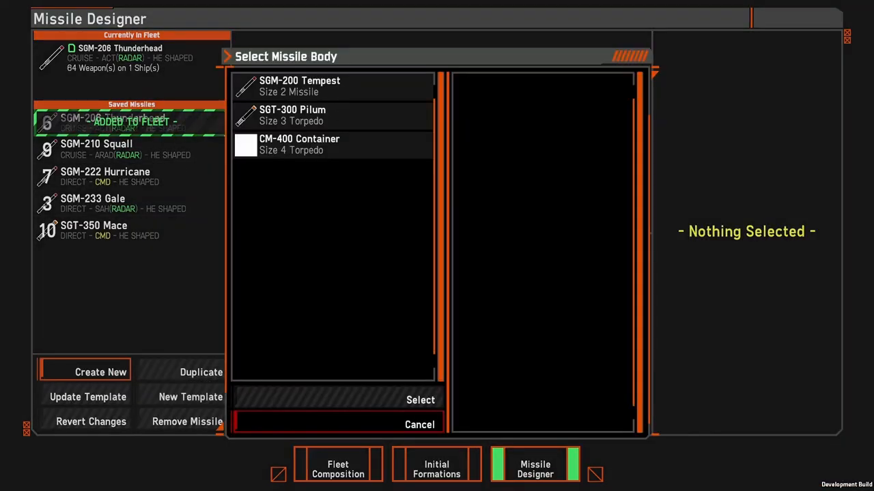
pyautogui.click(421, 400)
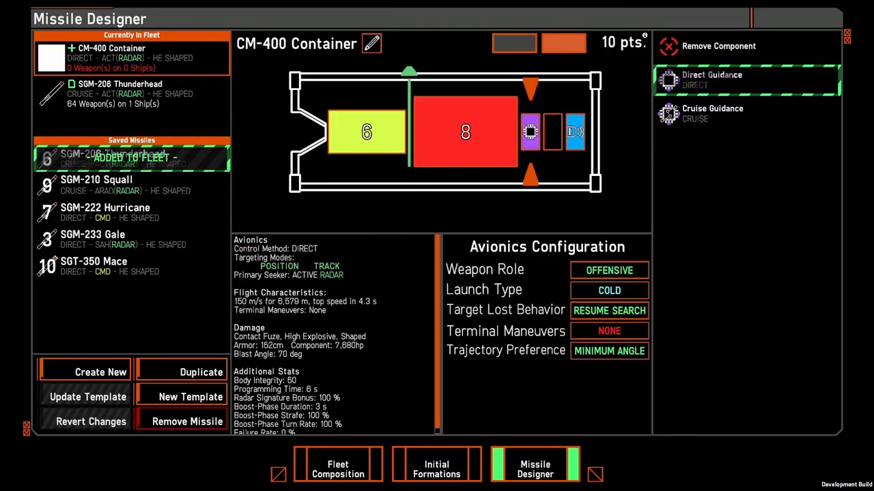
# Step: Load 72 CM-400 Container missiles into mounts 1 and 2, bringing the fleet to 8565 points
pyautogui.click(337, 470)
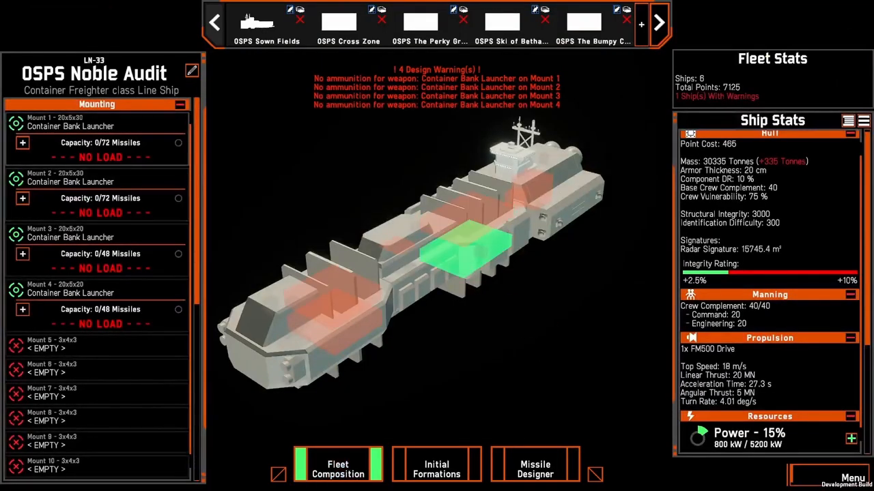
pyautogui.click(22, 142)
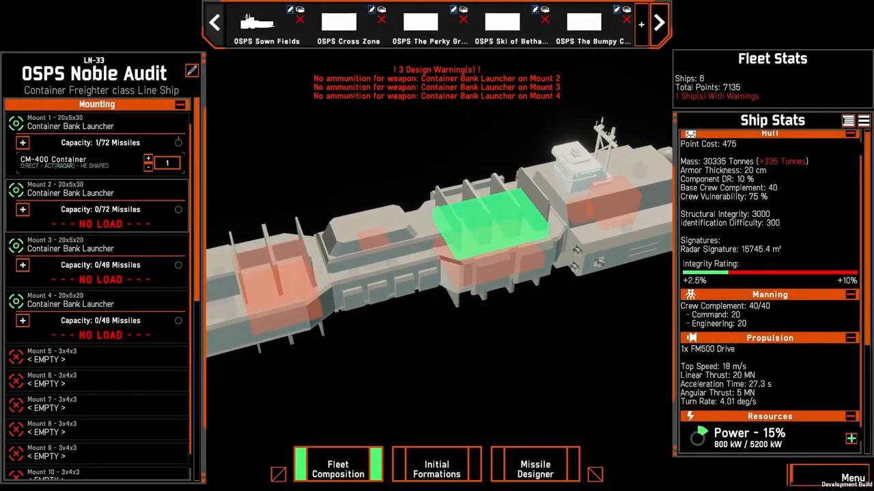
pyautogui.click(22, 210)
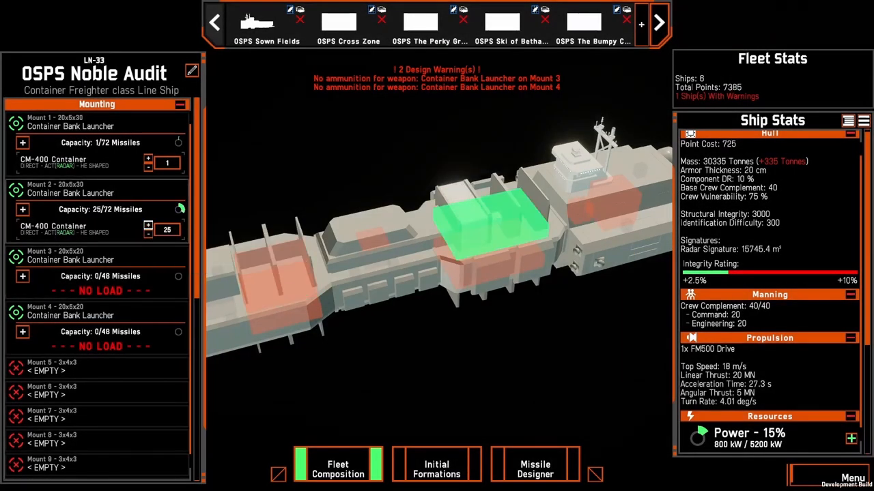
pyautogui.click(148, 227)
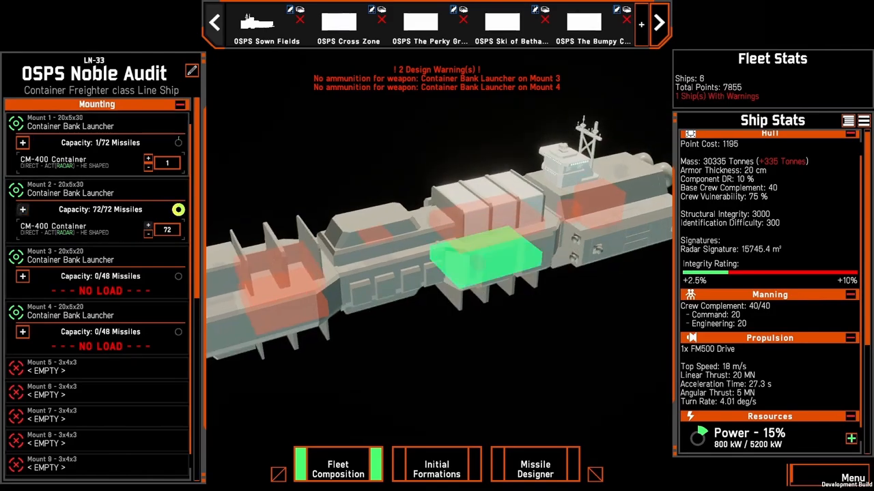
pyautogui.click(22, 143)
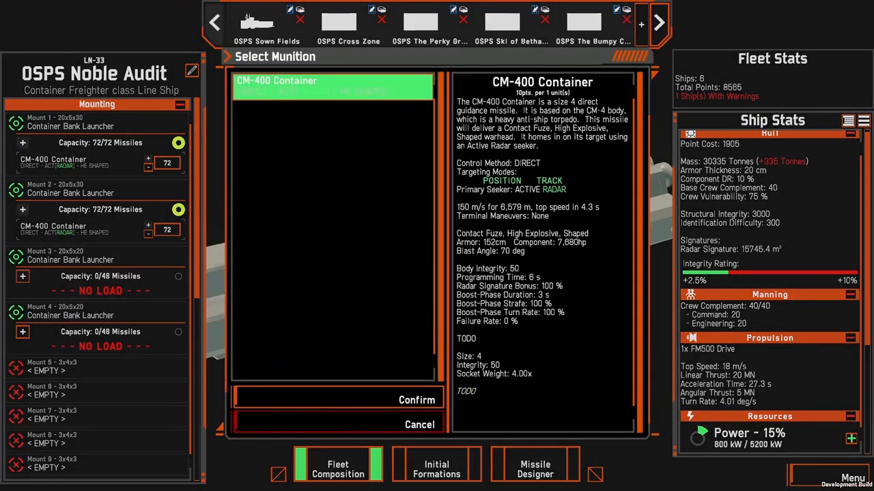